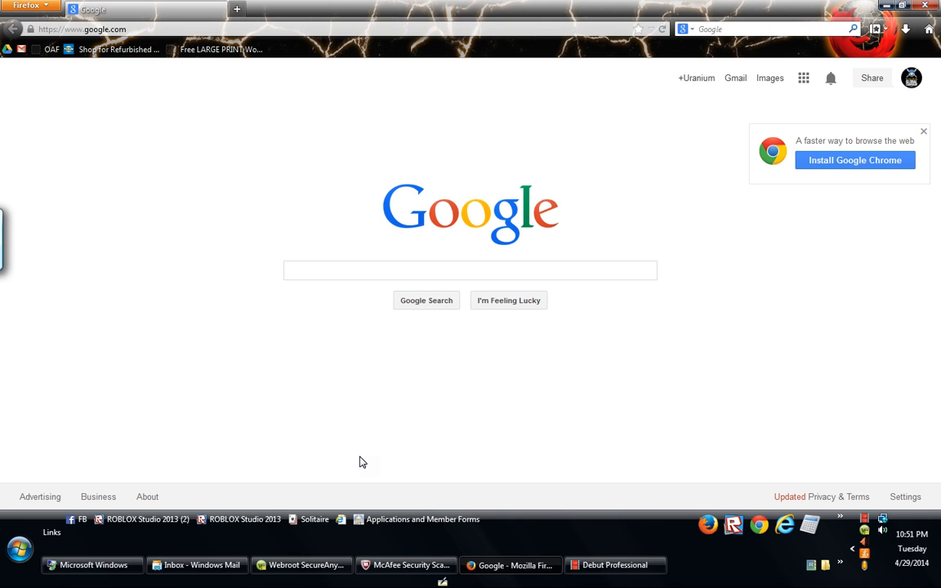
- Launch a Command Prompt window from the Start menu
left_click(19, 547)
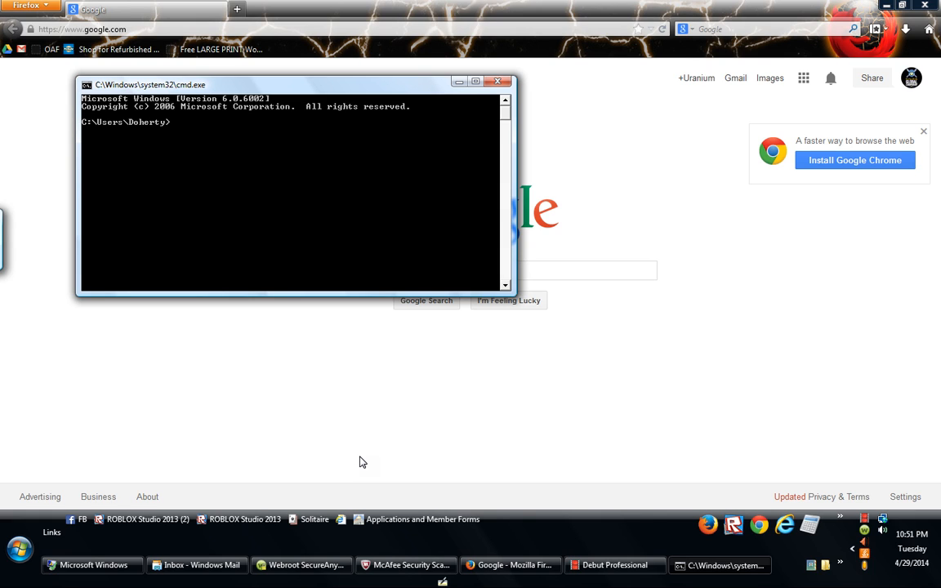
- Run 'ping xbox.com' to reveal the site's IP address 134.170.29.82
type("x")
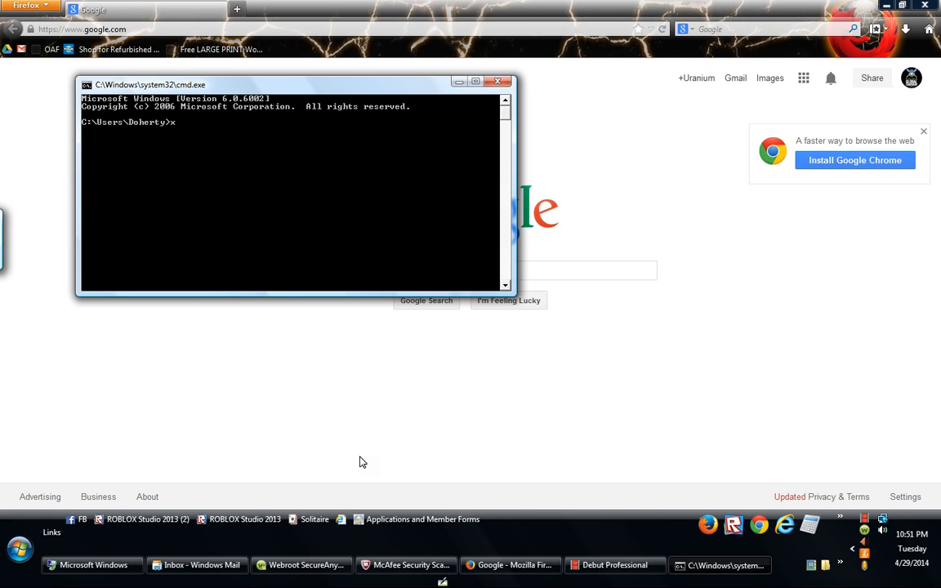
type("ping")
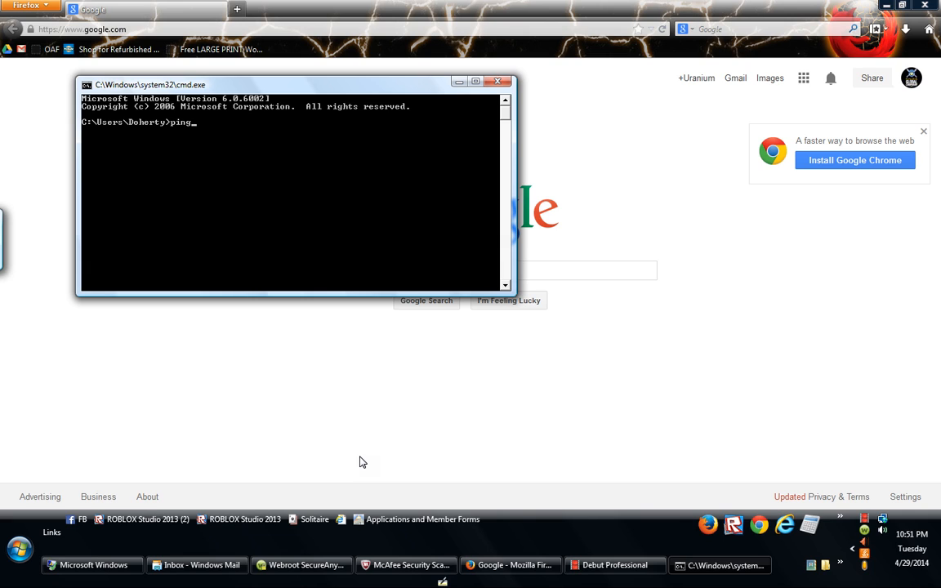
type("x")
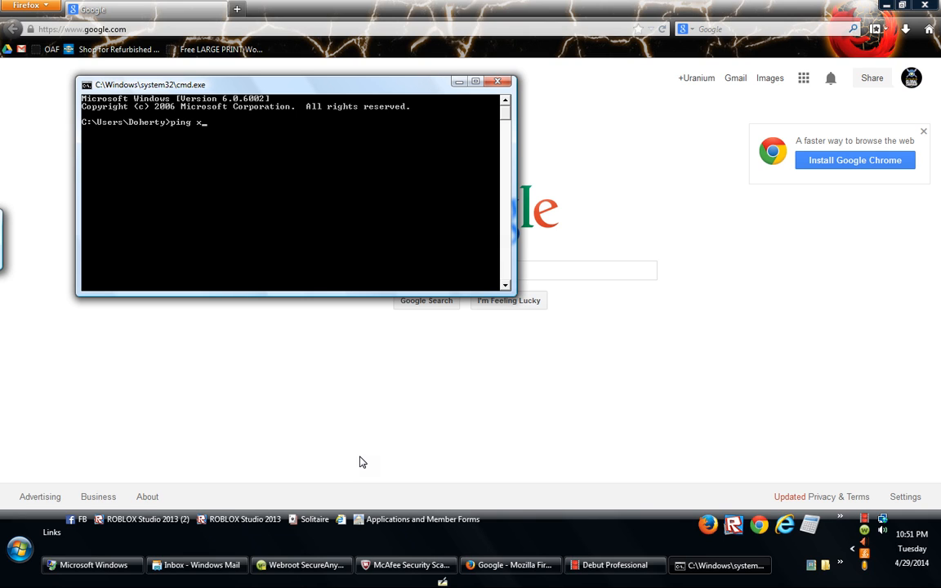
type("box.com")
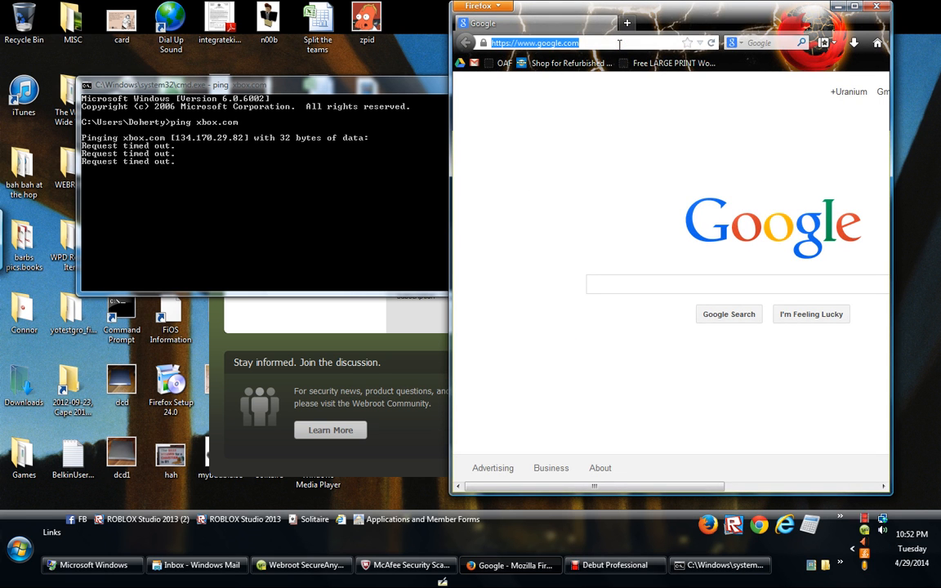
mouse_move(214, 147)
type("134.170.29.")
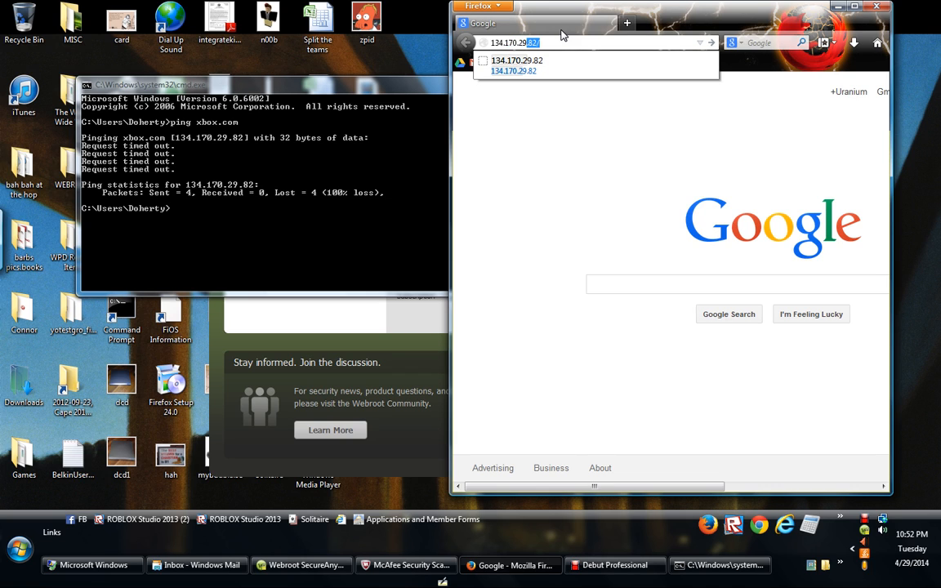
- Load the Xbox site in Firefox from the address 134.170.29.82
left_click(513, 42)
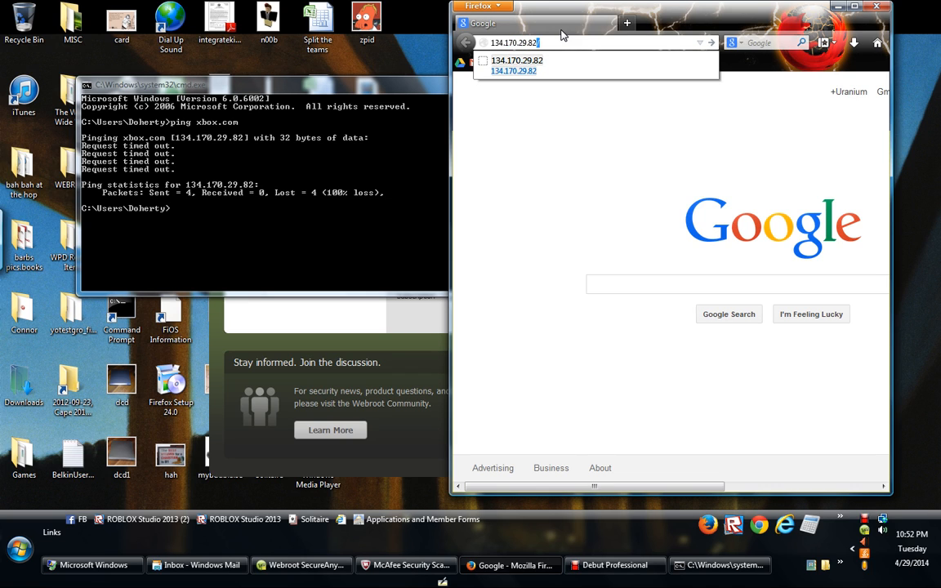
key("enter")
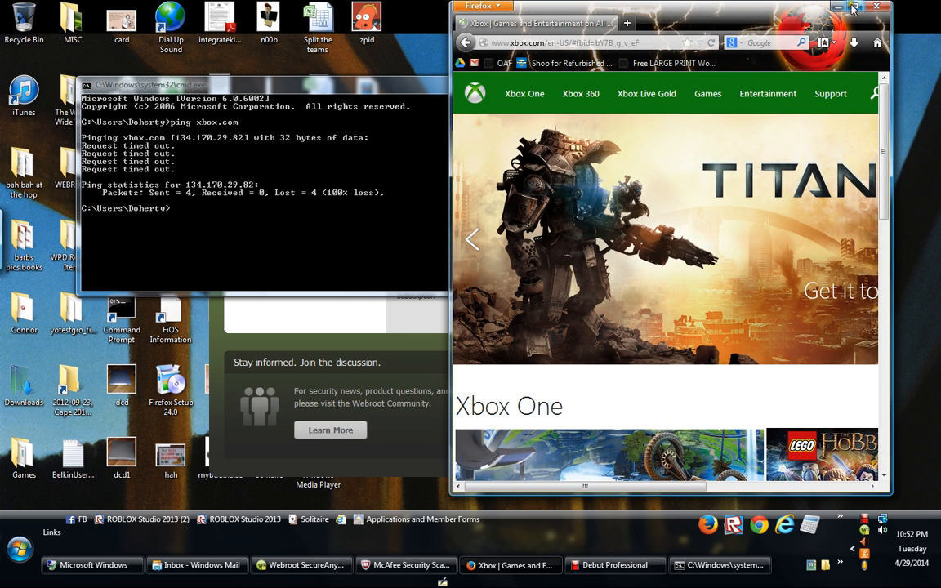
- Maximize Firefox and browse down to the Xbox One and Xbox 360 game listings
left_click(865, 6)
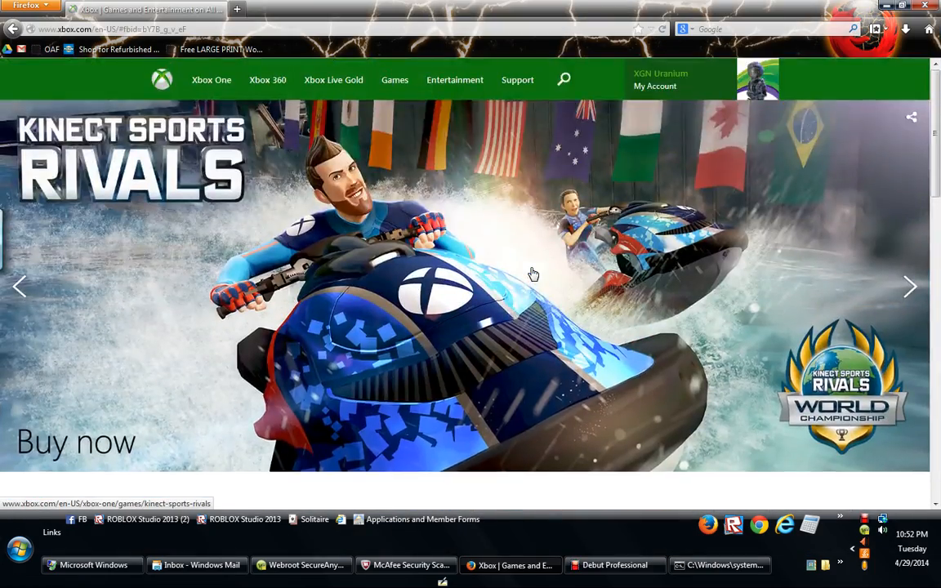
scroll("down", 3)
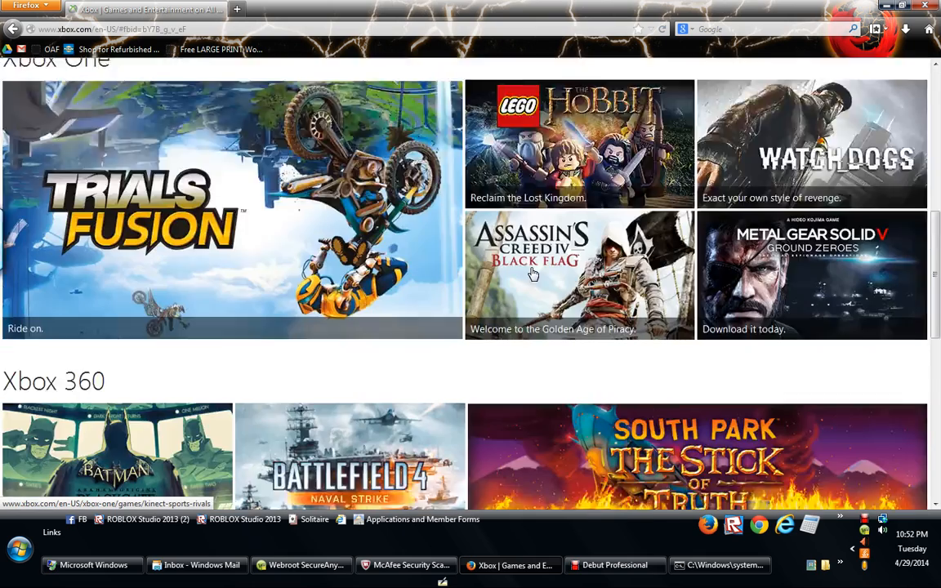
scroll("down", 3)
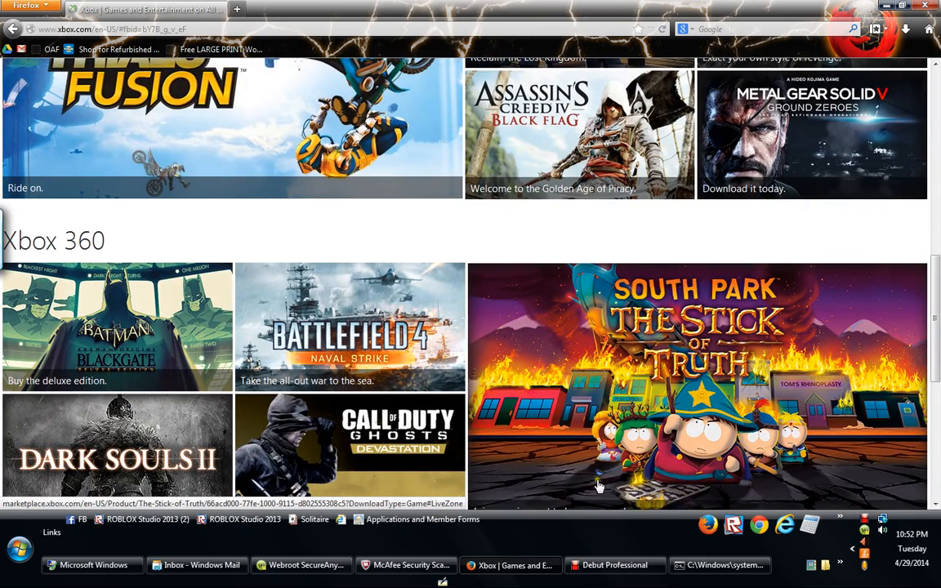
mouse_move(701, 505)
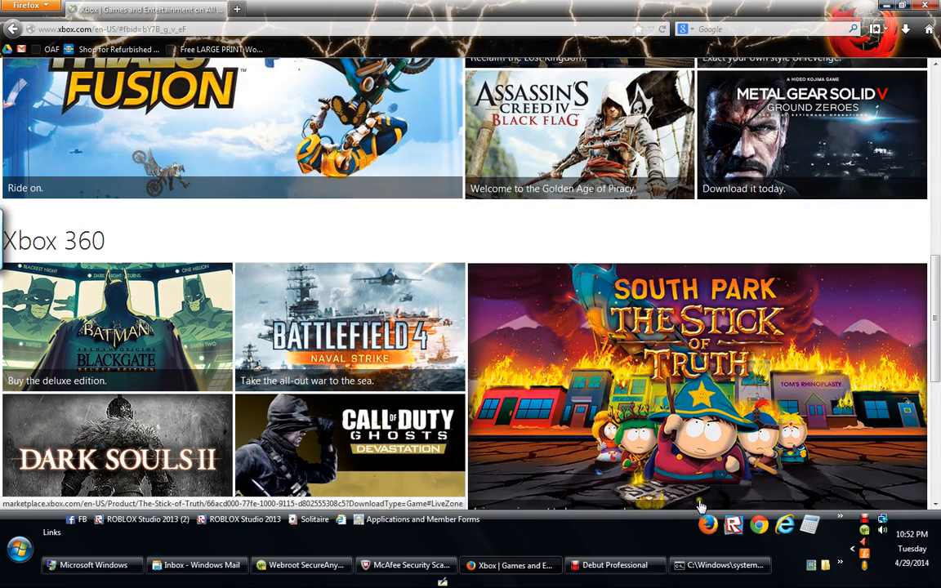
mouse_move(865, 522)
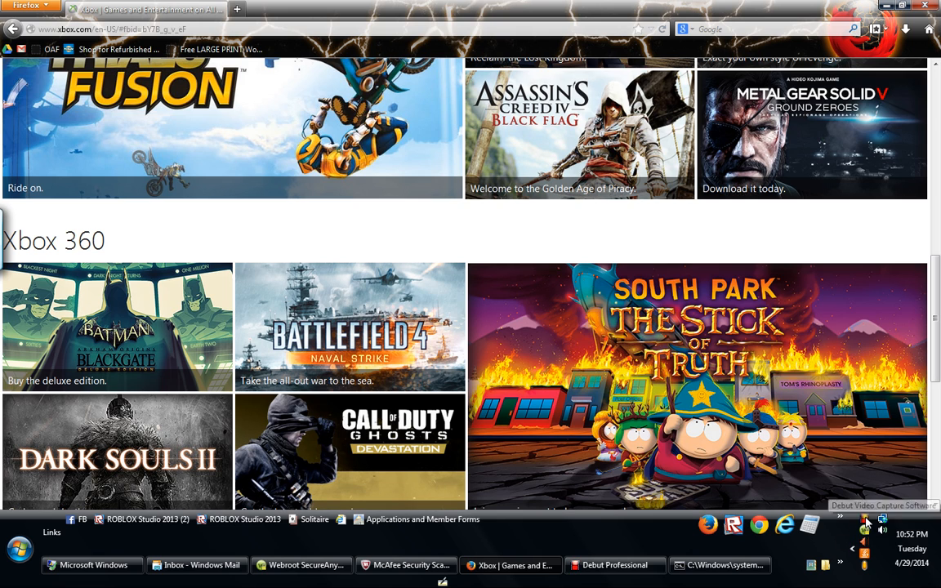